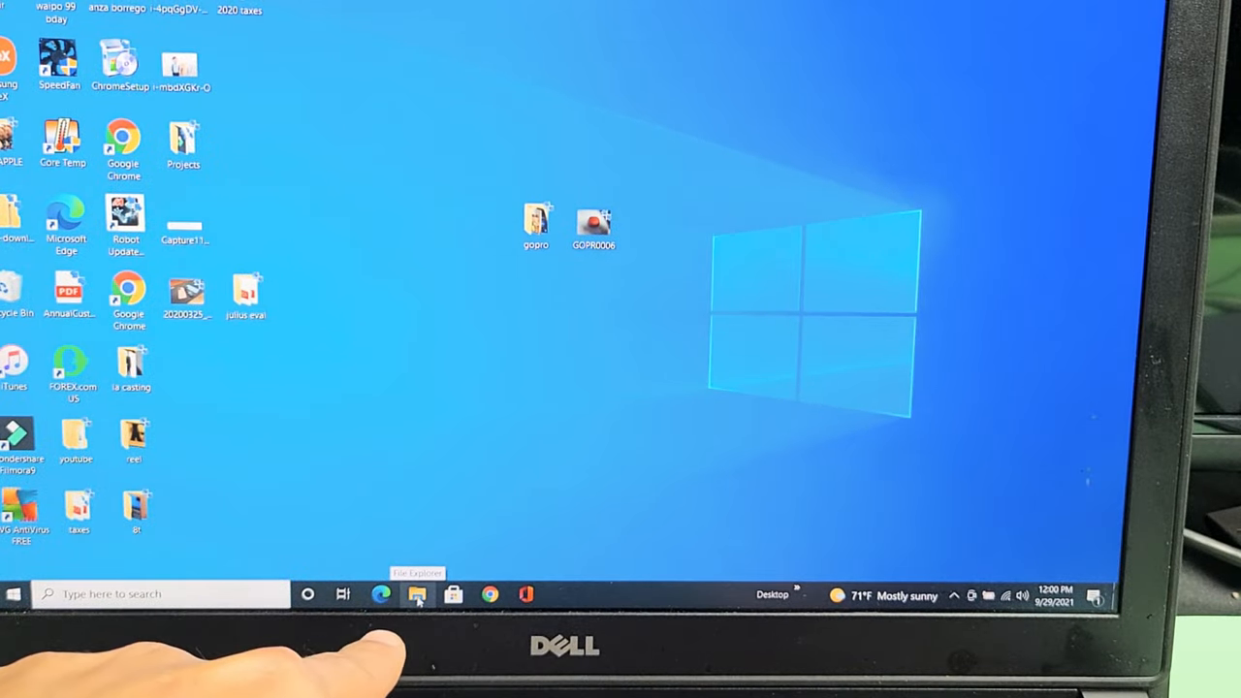
Launch File Explorer and scroll the navigation pane to This PC and Apple iPhone
{"action": "left_click", "coordinate": [417, 595]}
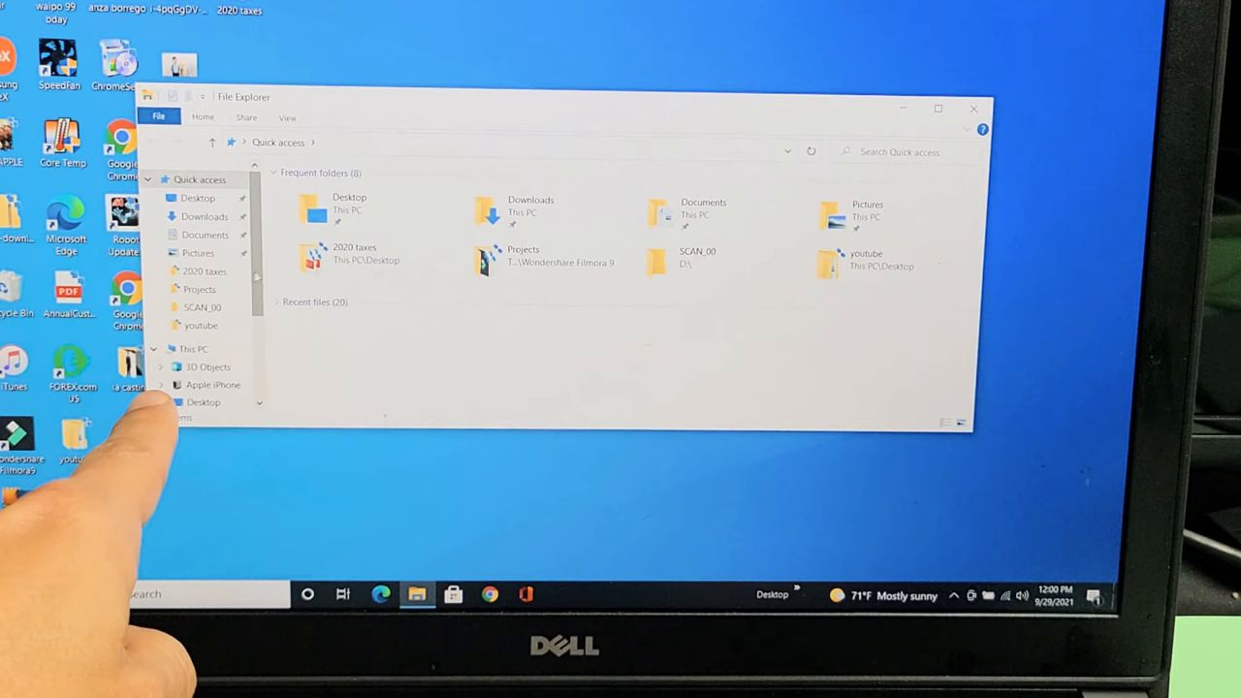
{"action": "scroll", "scroll_direction": "down", "scroll_amount": 3}
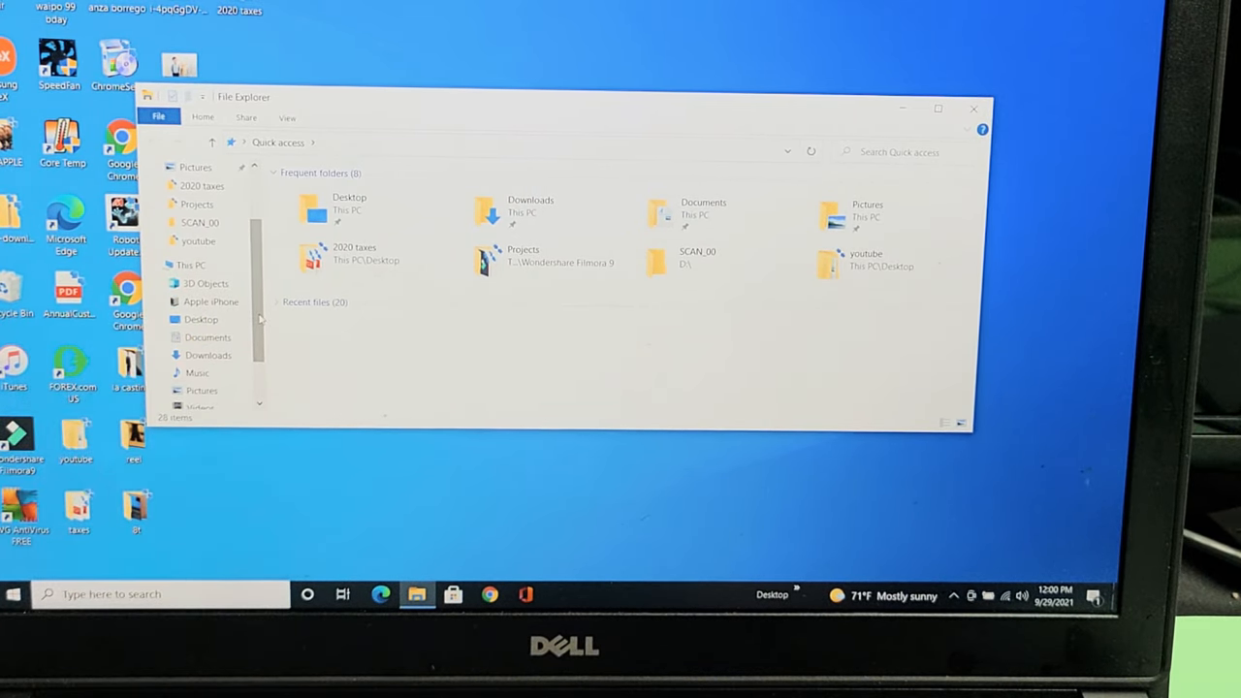
Browse the Apple iPhone storage into DCIM and its 202109 photo folder
{"action": "left_click", "coordinate": [211, 302]}
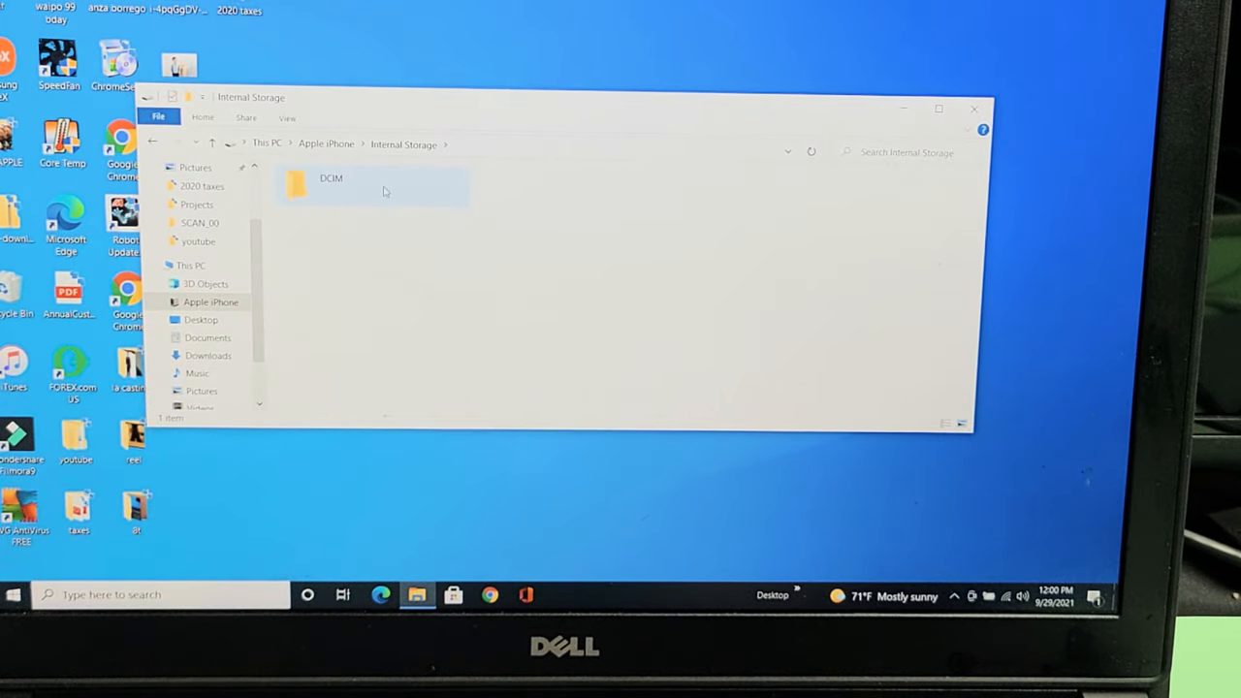
{"action": "double_click", "coordinate": [330, 185]}
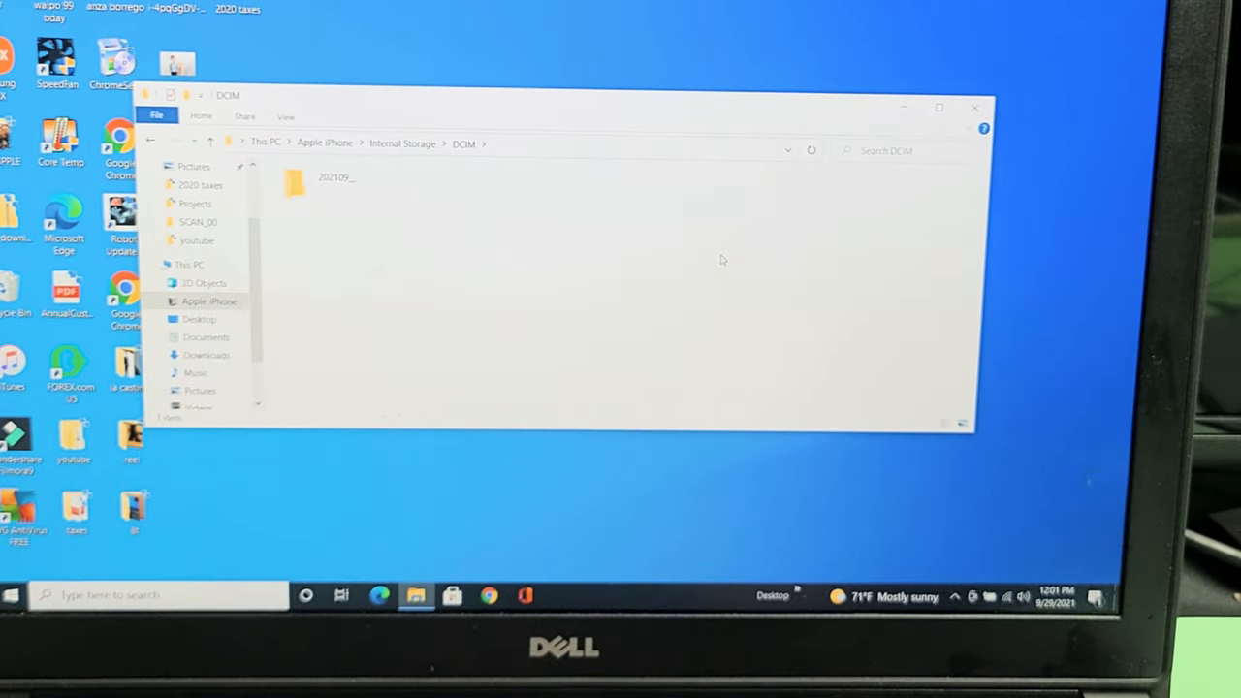
{"action": "double_click", "coordinate": [296, 184]}
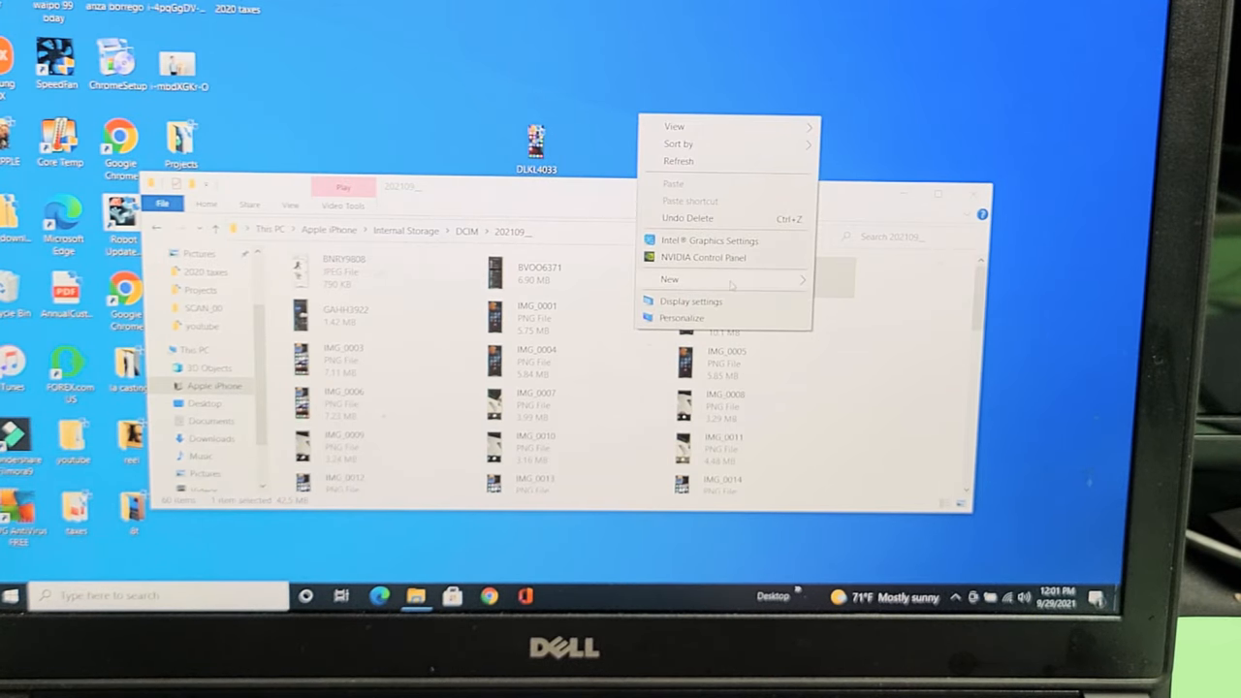
Create a desktop folder named 13
{"action": "left_click", "coordinate": [670, 279]}
{"action": "type", "text": "13"}
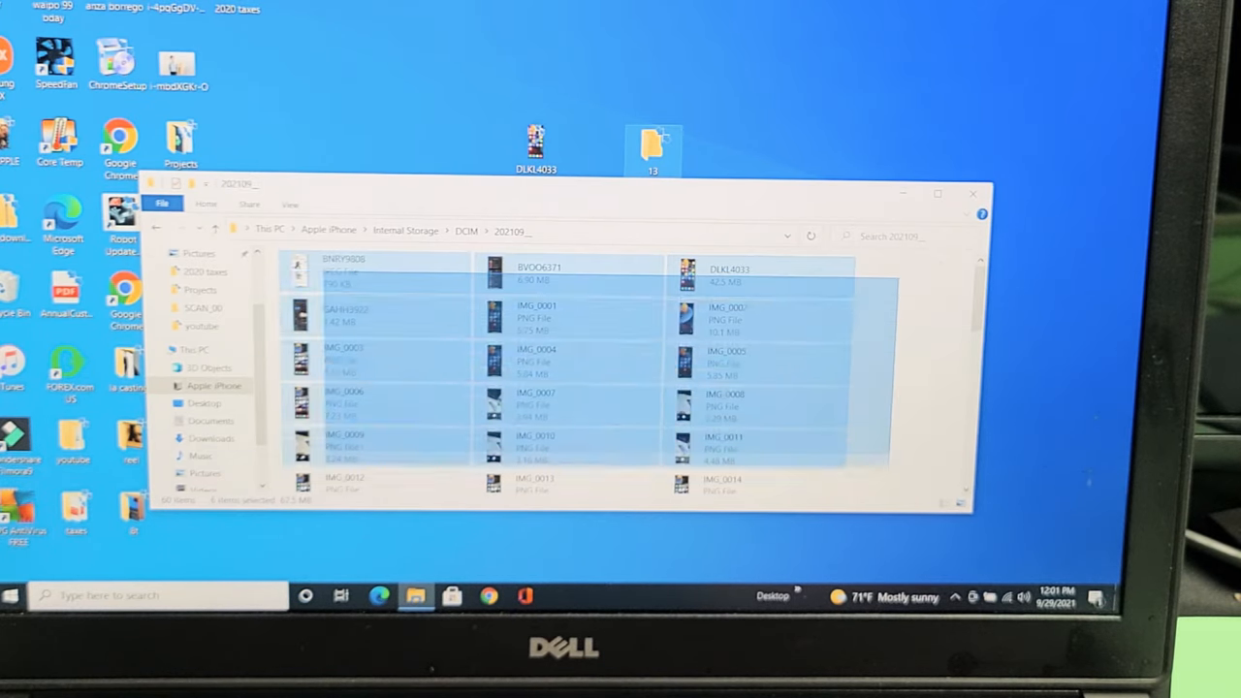
Drag all 60 selected photos and videos (573 MB) onto the desktop folder 13
{"action": "scroll", "scroll_direction": "down", "scroll_amount": 3}
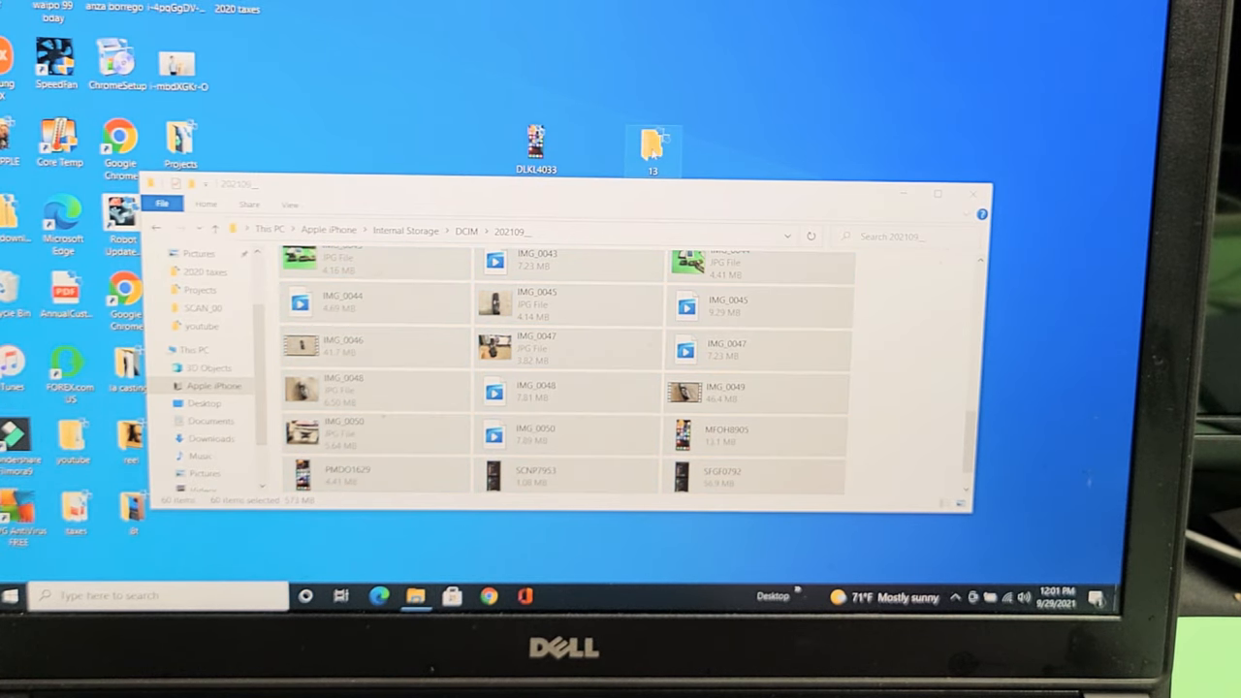
{"action": "left_click_drag", "start_coordinate": [653, 145], "coordinate": [654, 73]}
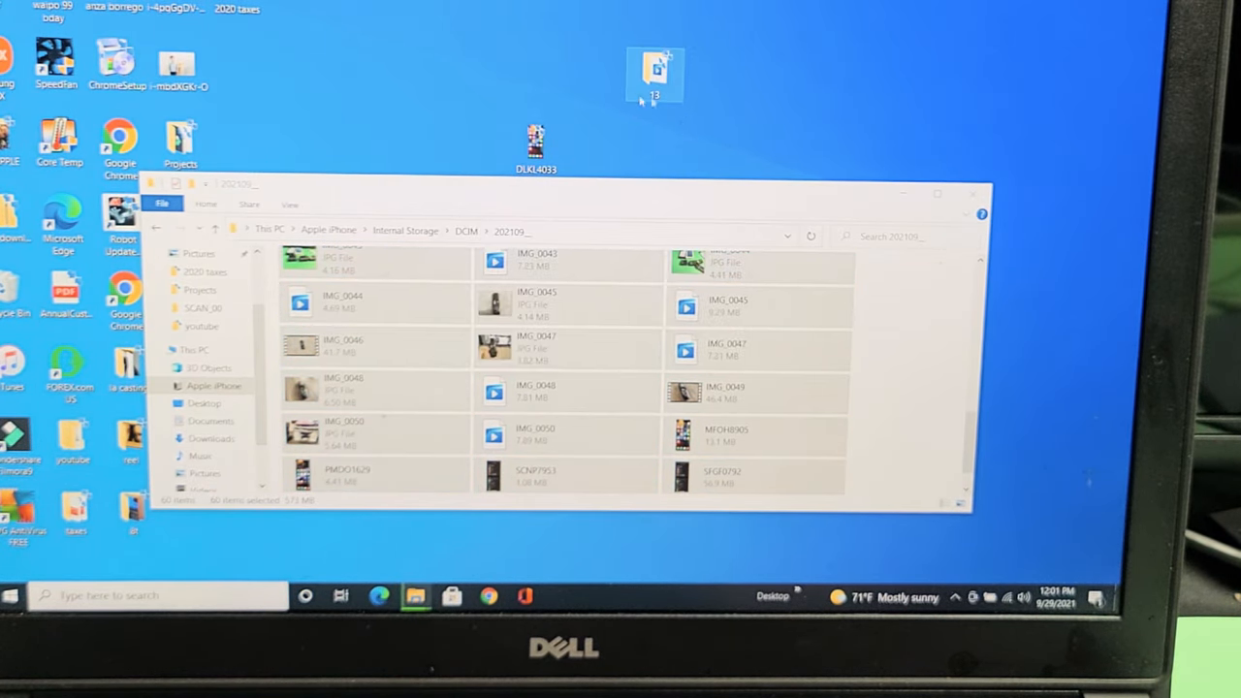
{"action": "mouse_move", "coordinate": [707, 104]}
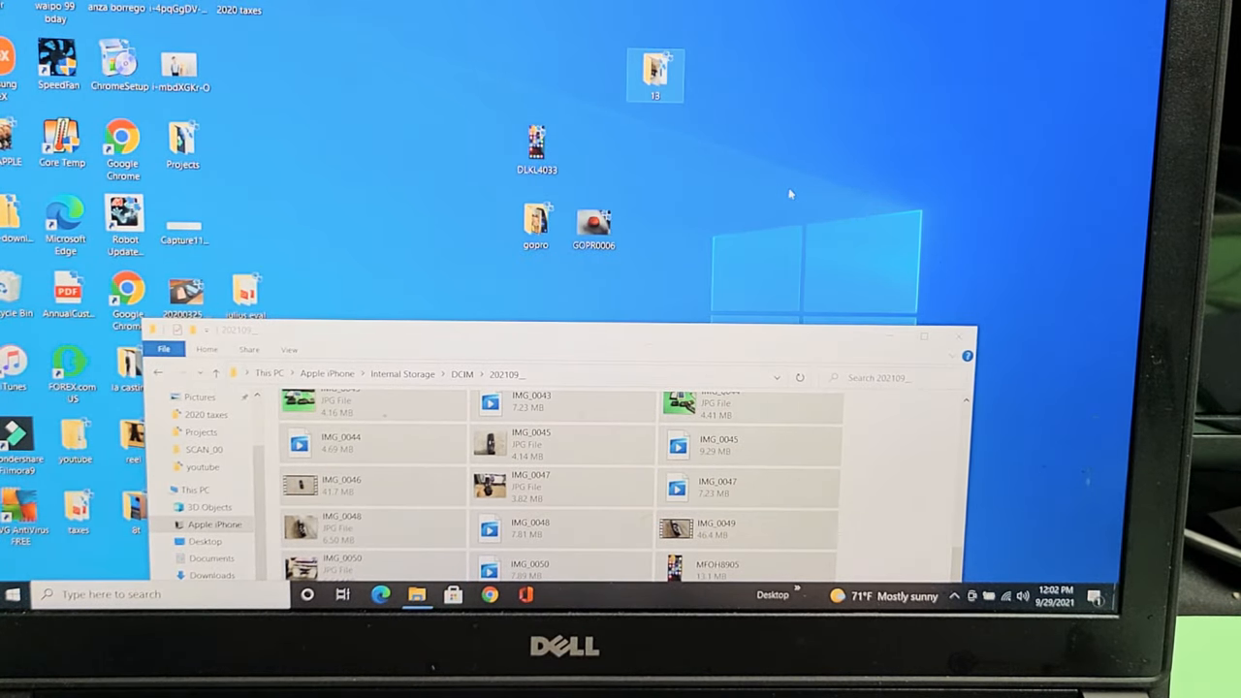
Close the iPhone window, check the copied photos inside folder 13, then close it
{"action": "left_click", "coordinate": [959, 336]}
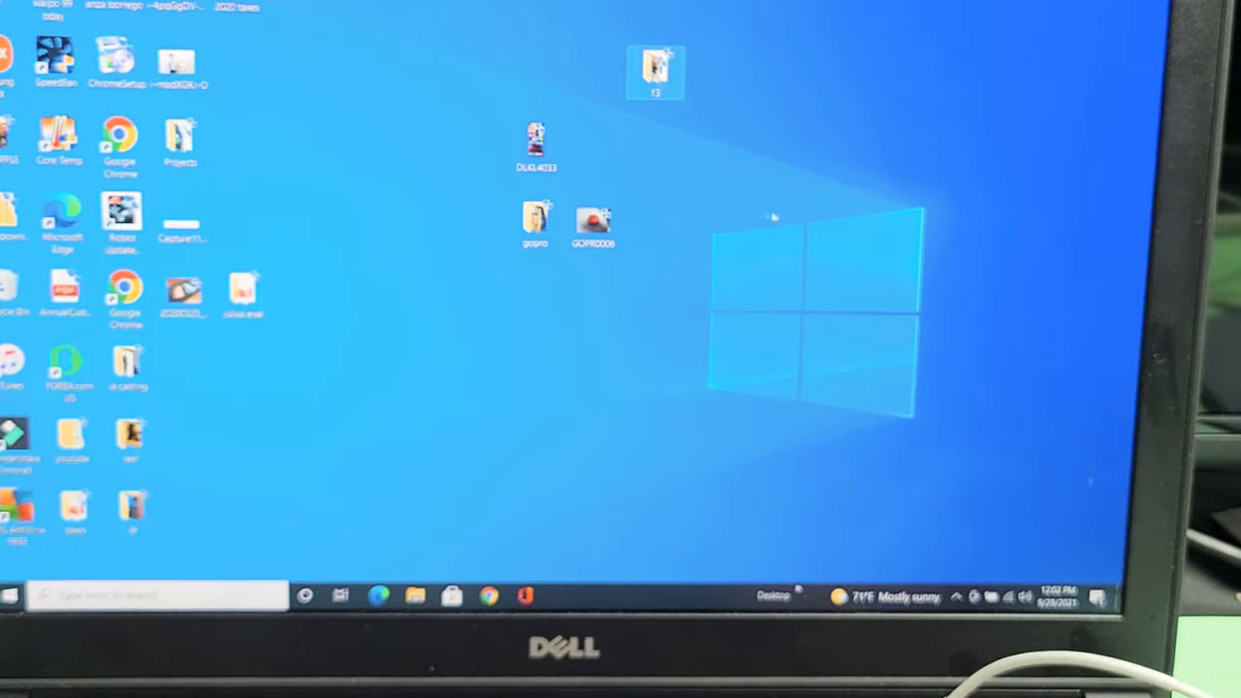
{"action": "mouse_move", "coordinate": [655, 73]}
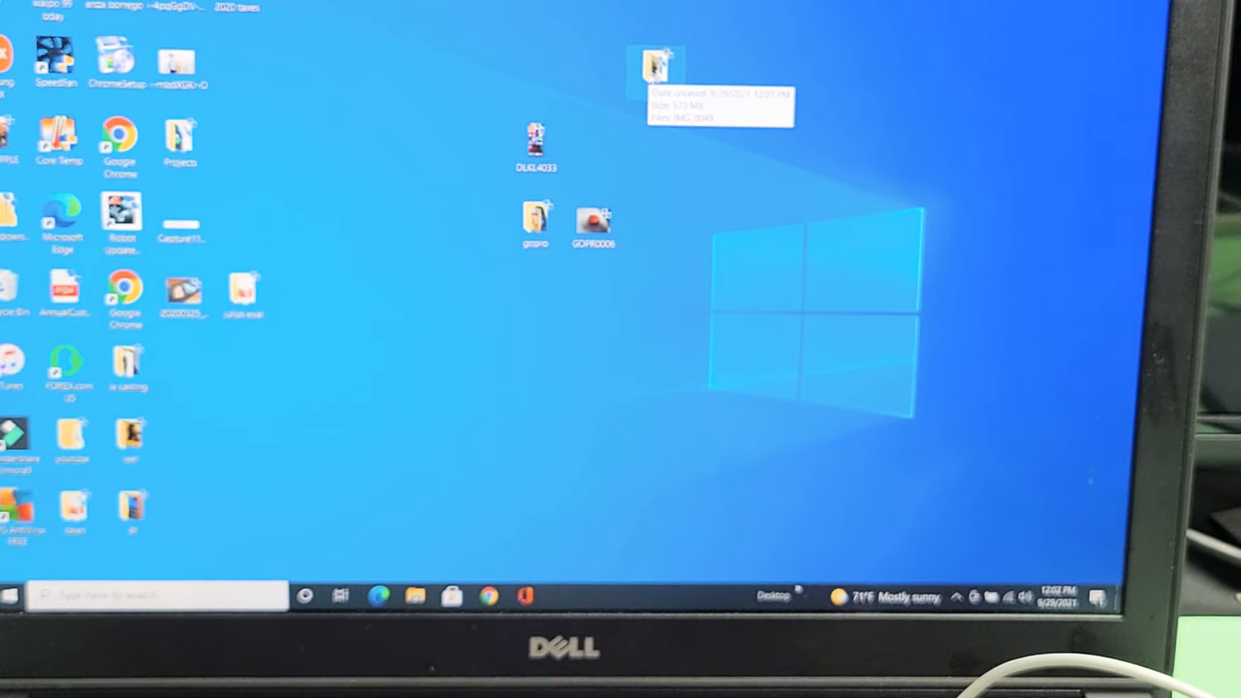
{"action": "double_click", "coordinate": [659, 68]}
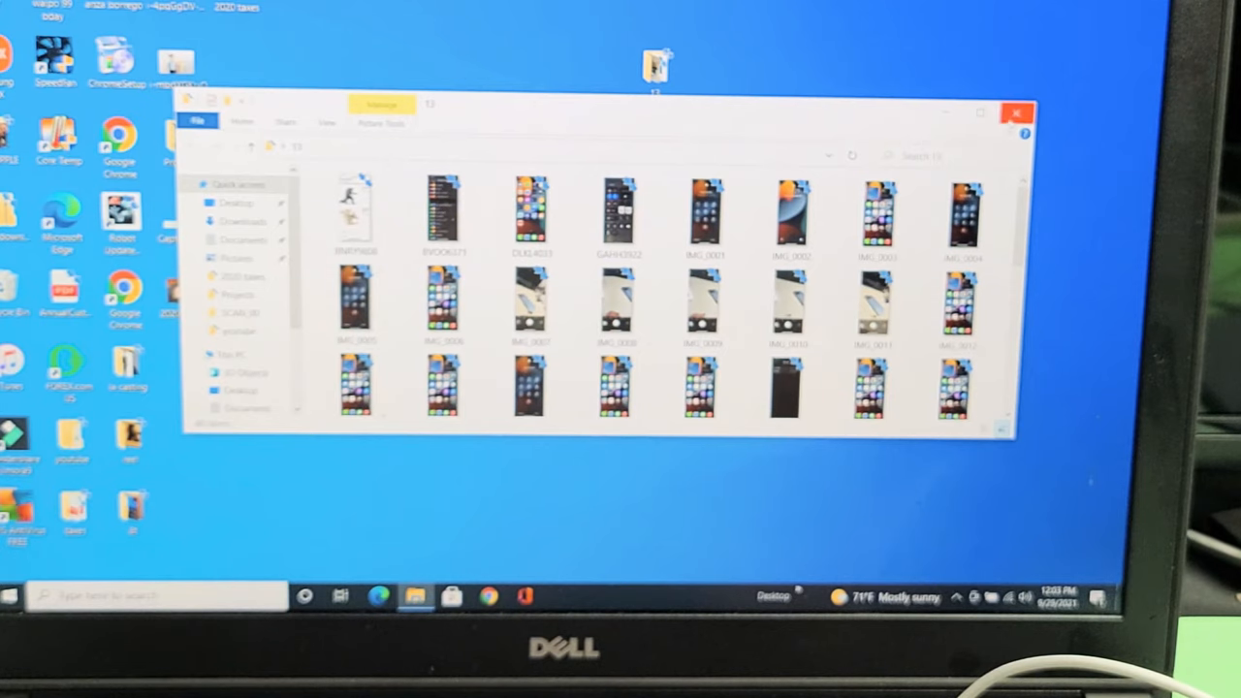
{"action": "left_click", "coordinate": [1016, 114]}
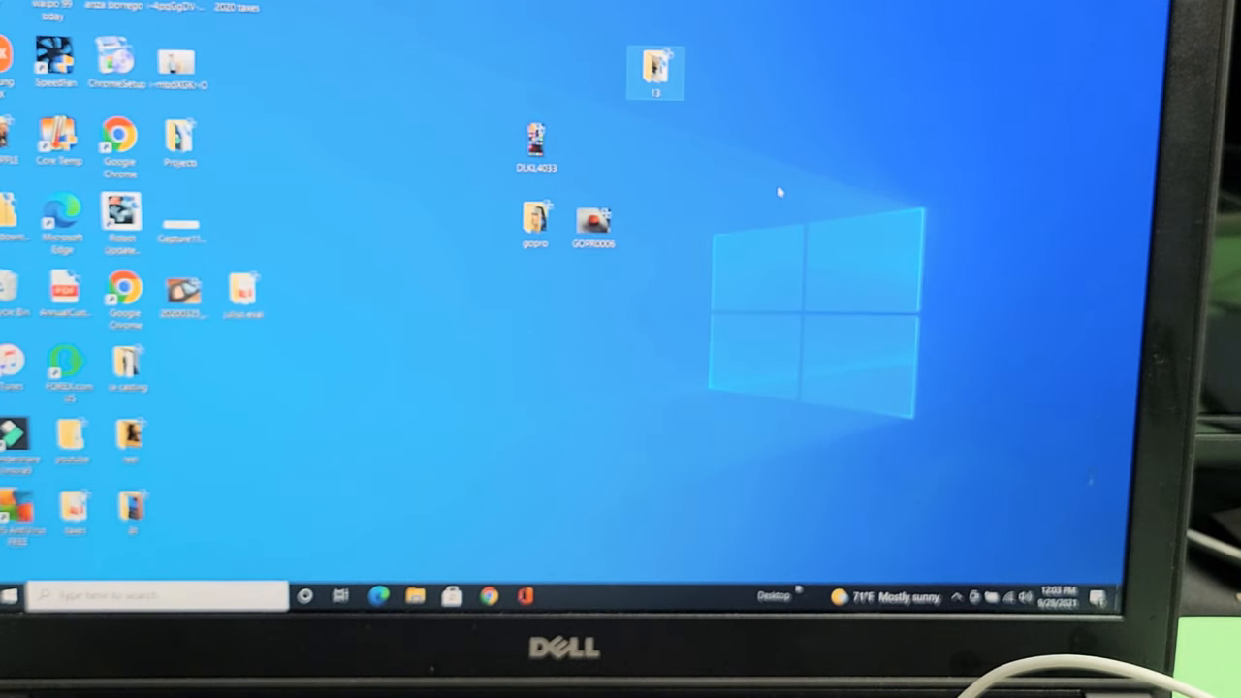